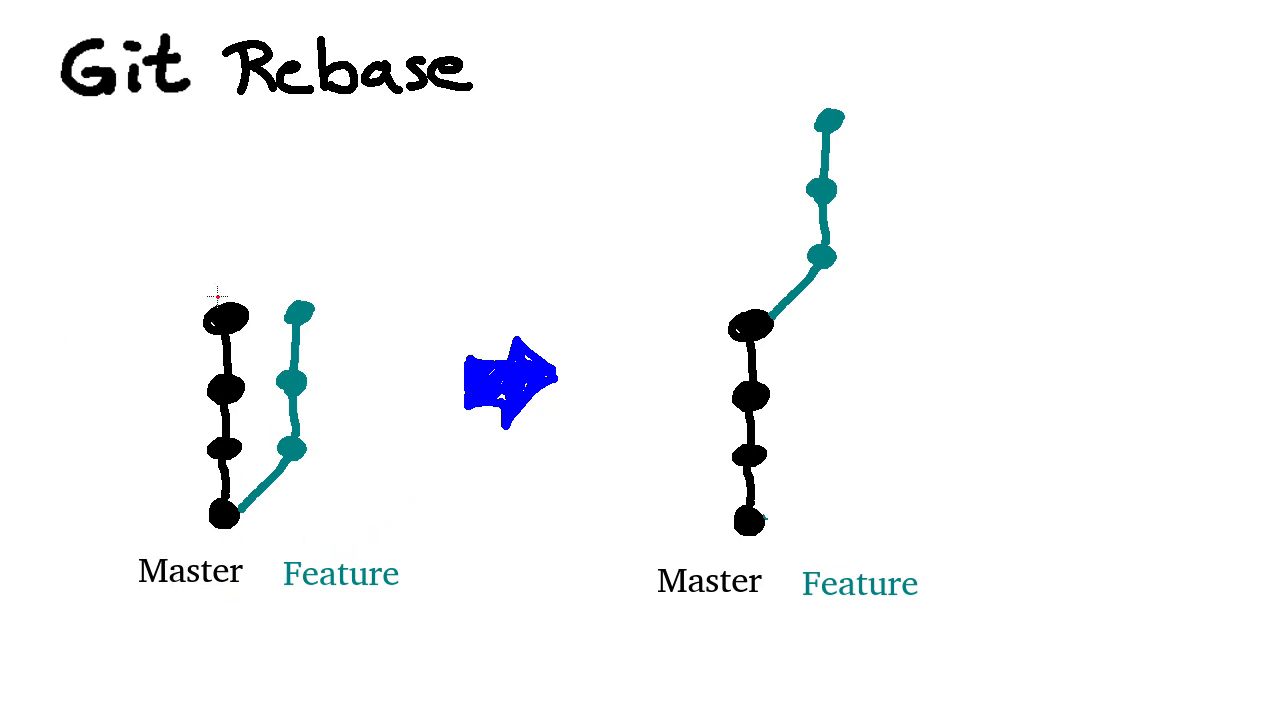
mouse_move(318, 548)
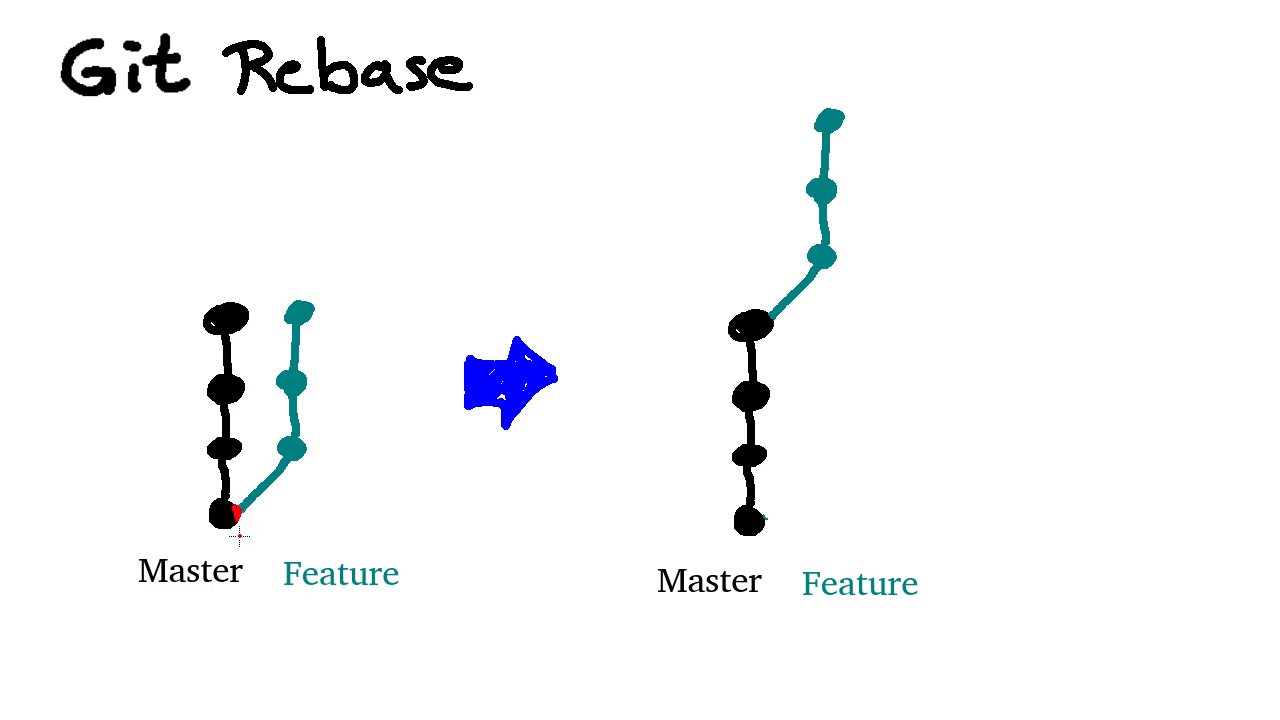
mouse_move(296, 544)
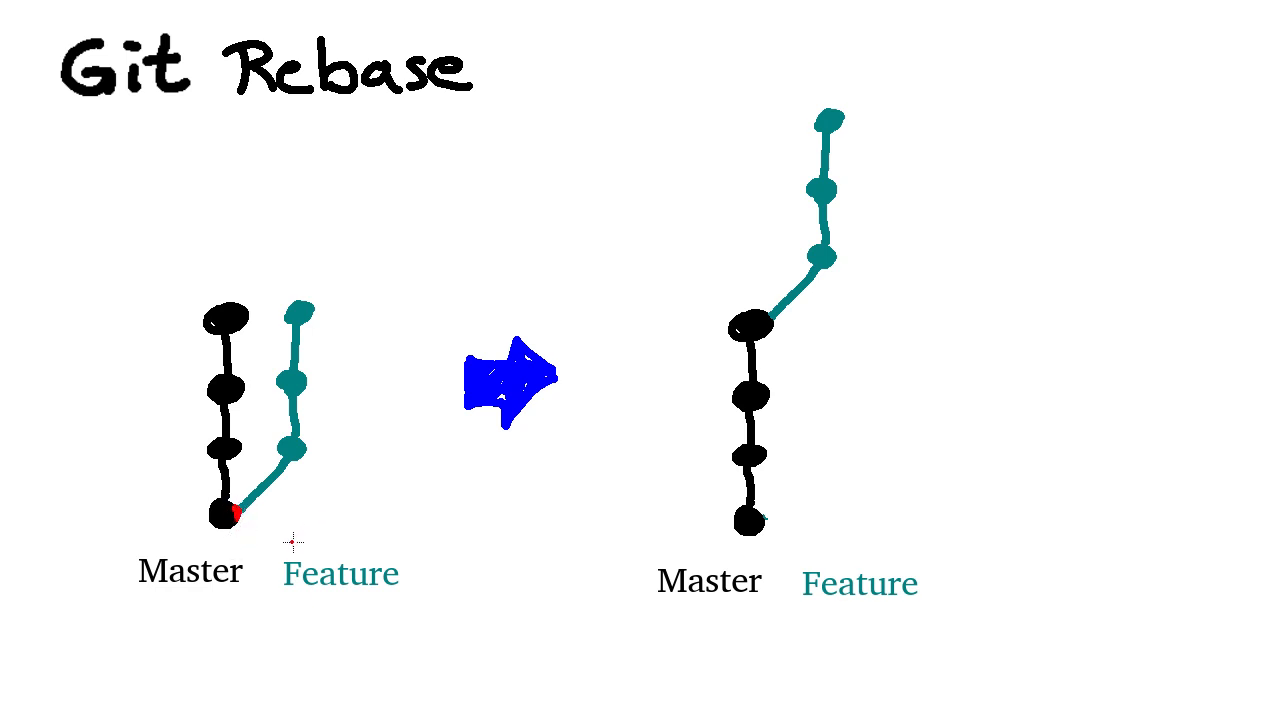
mouse_move(604, 520)
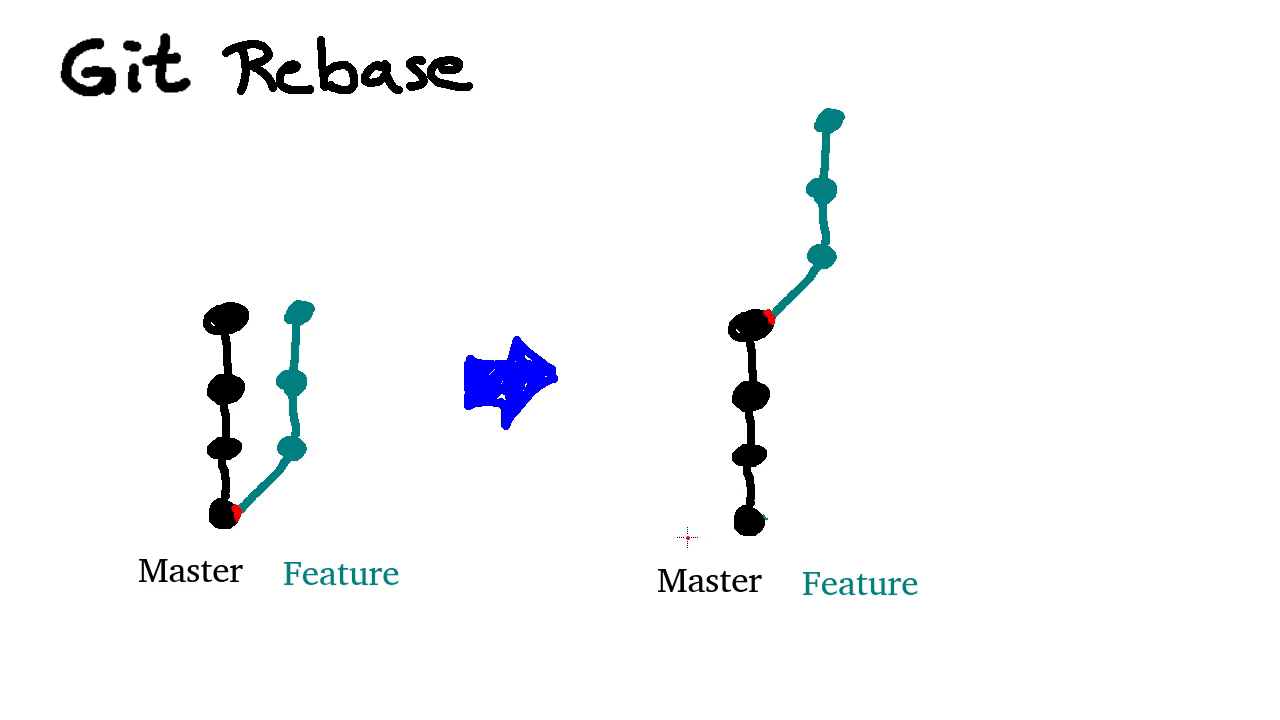
mouse_move(496, 456)
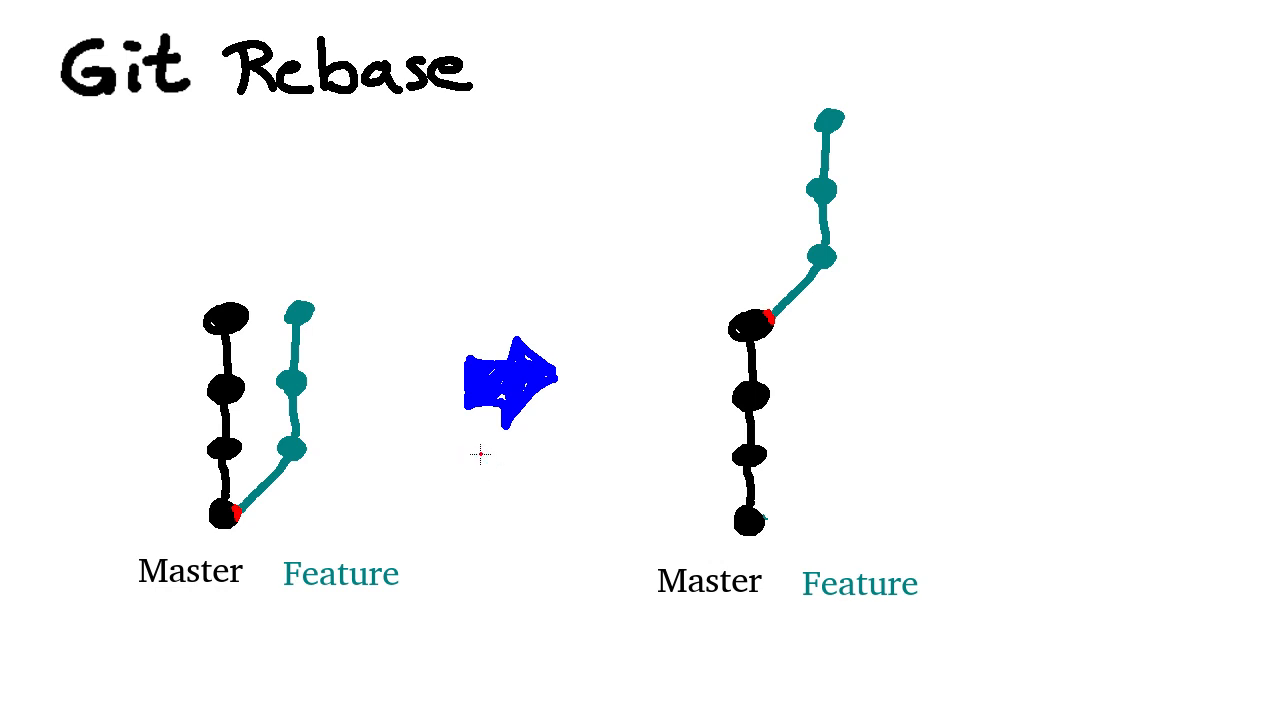
mouse_move(748, 302)
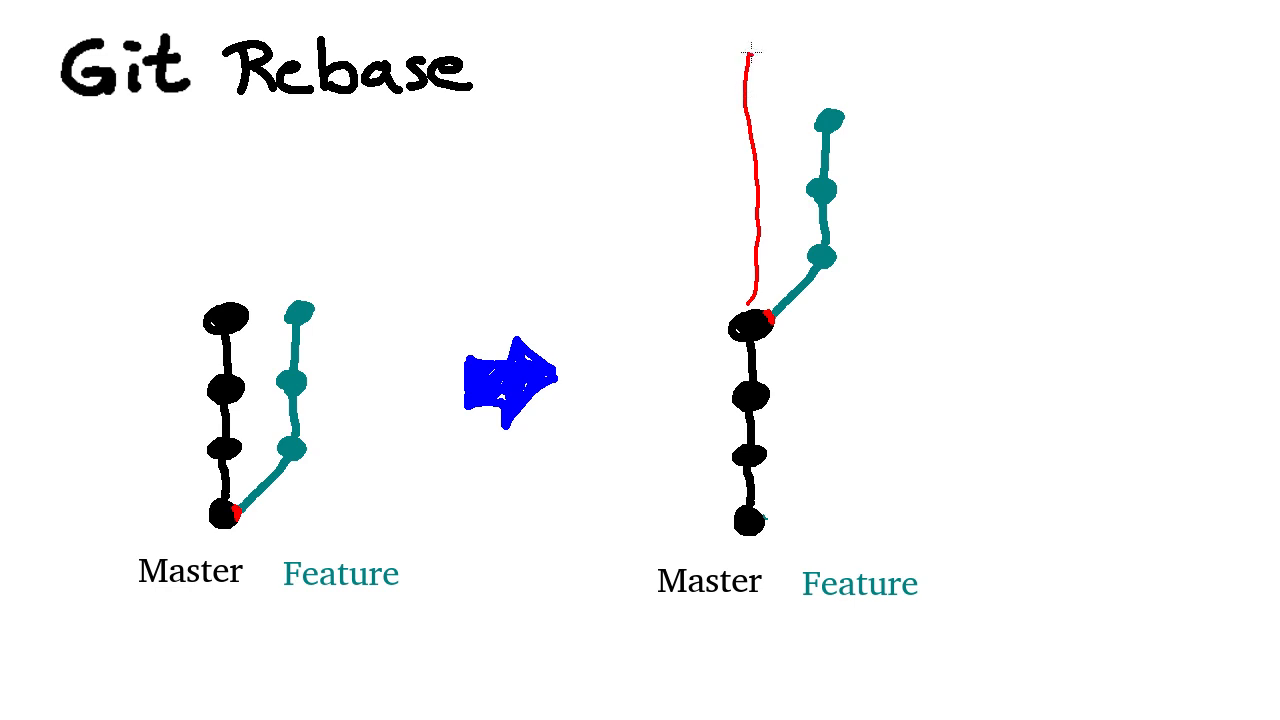
Mark in red the commit where Feature forks off Master in both diagrams
left_click_drag(748, 48, 838, 118)
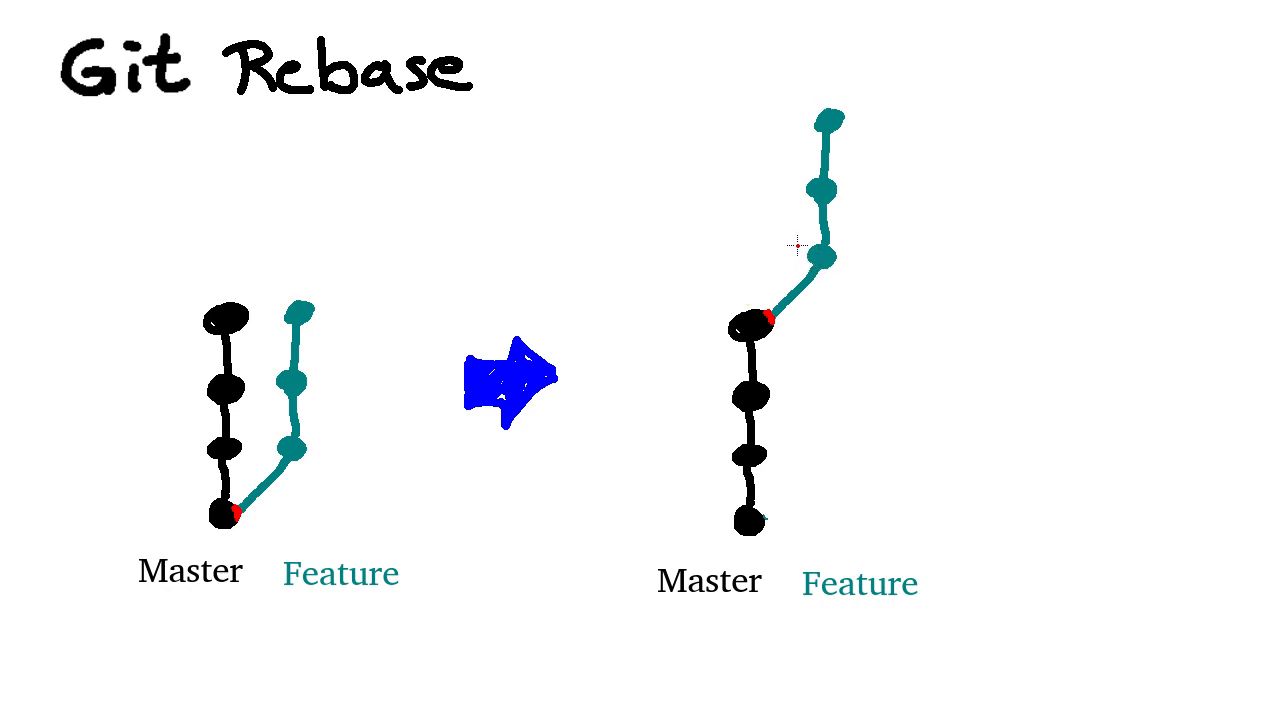
mouse_move(640, 360)
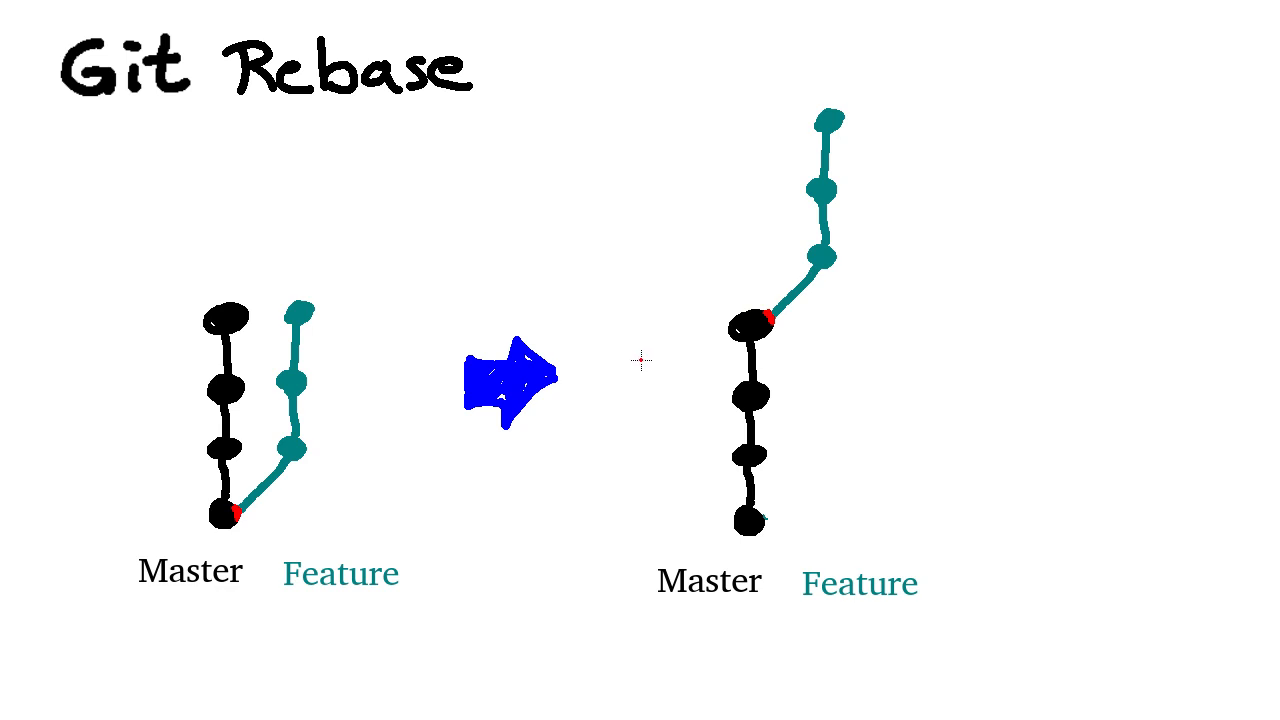
mouse_move(684, 328)
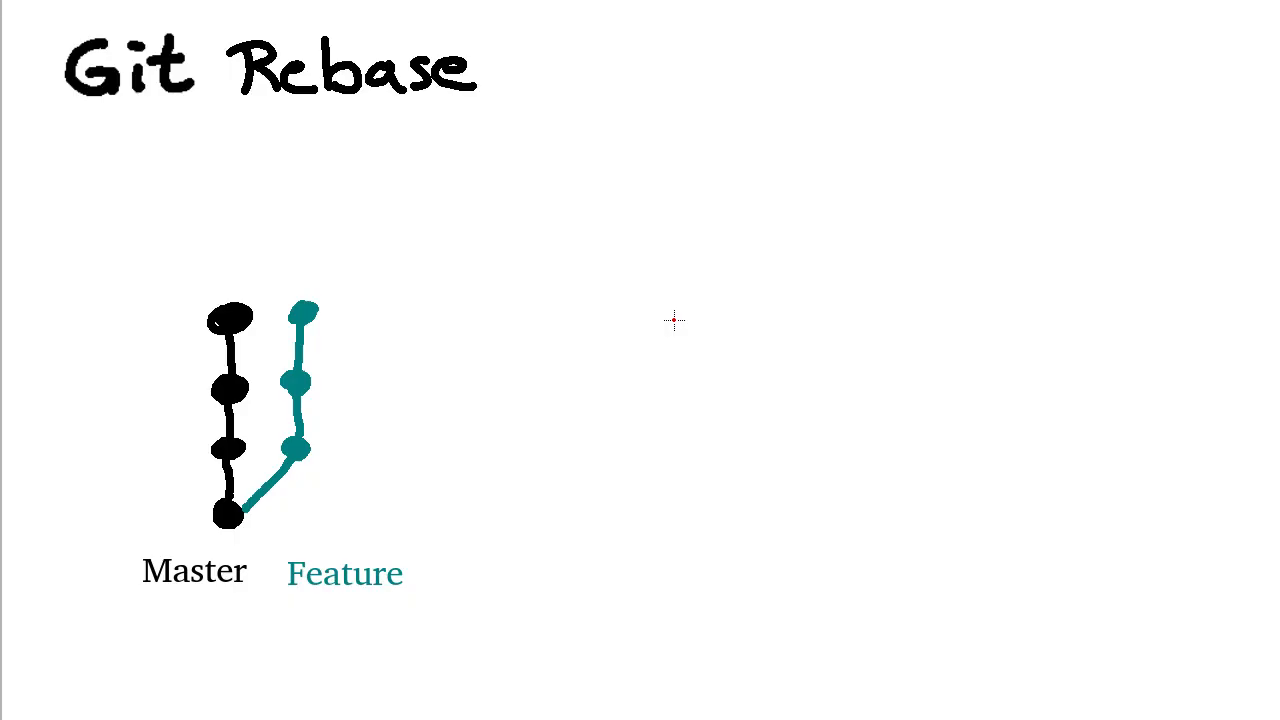
Duplicate the Master/Feature diagram to the right with Feature stemming from Master's newest commit
left_click_drag(676, 320, 364, 496)
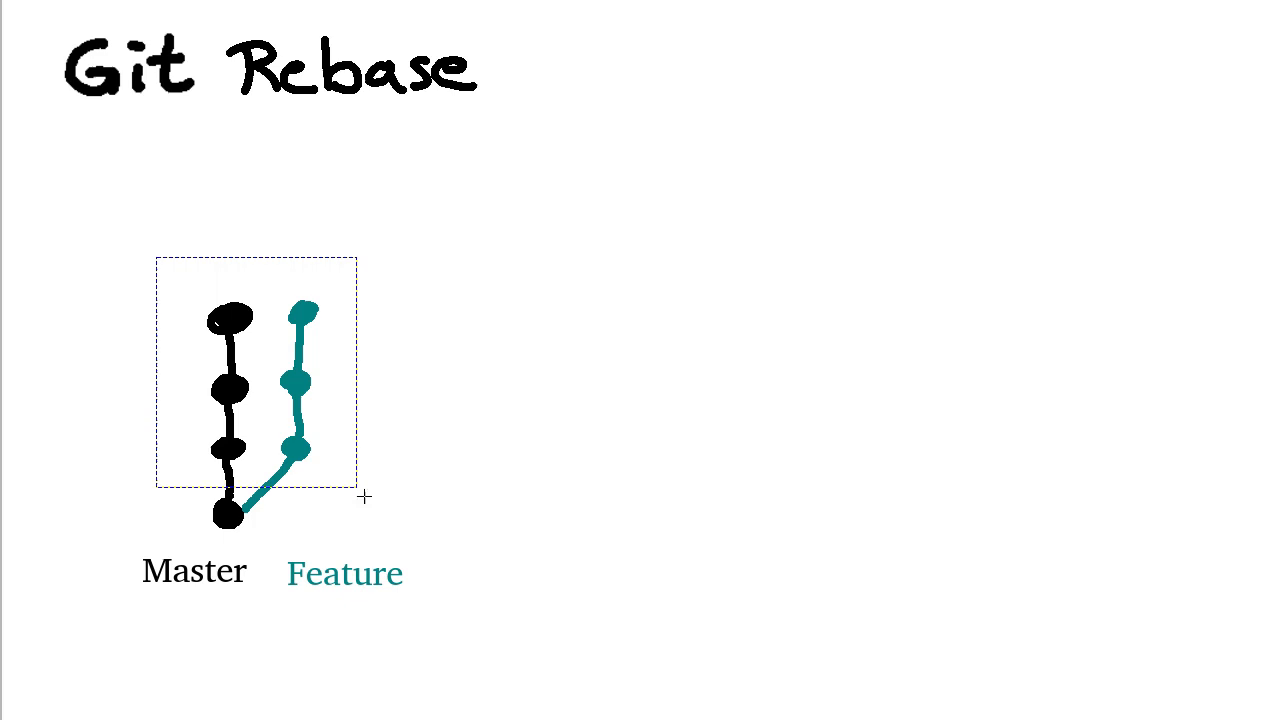
left_click_drag(256, 384, 110, 140)
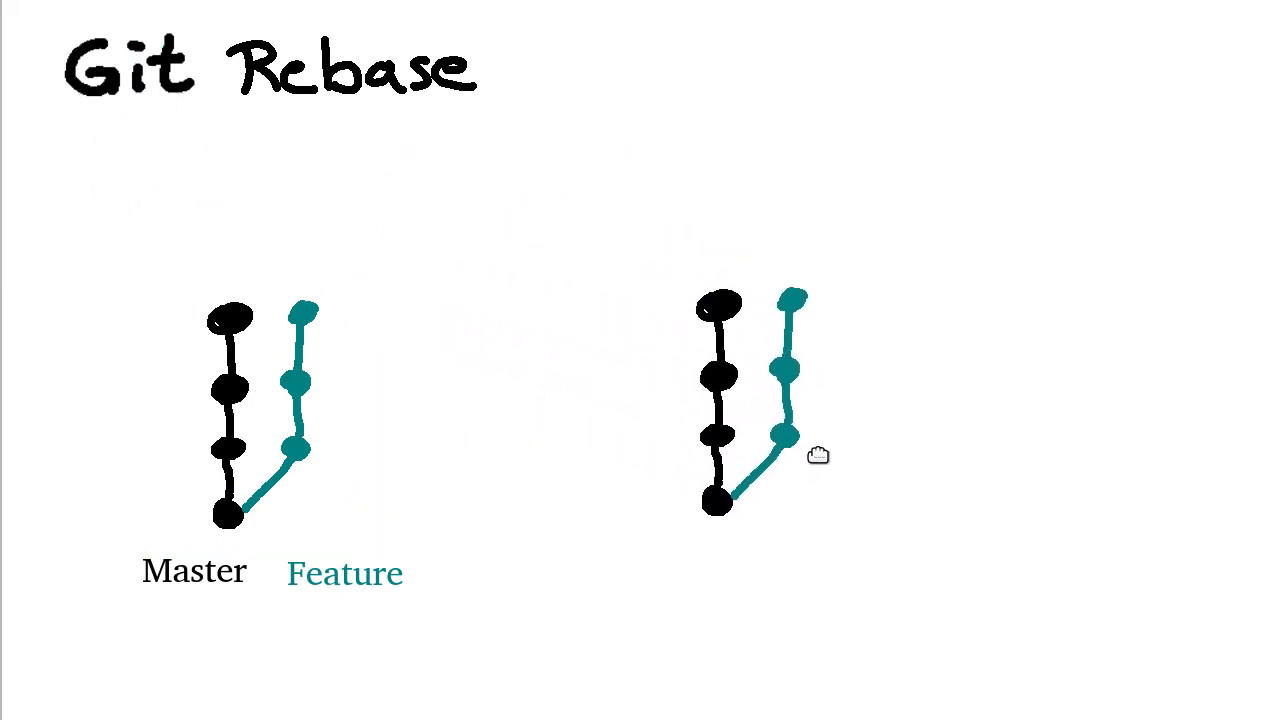
left_click(760, 400)
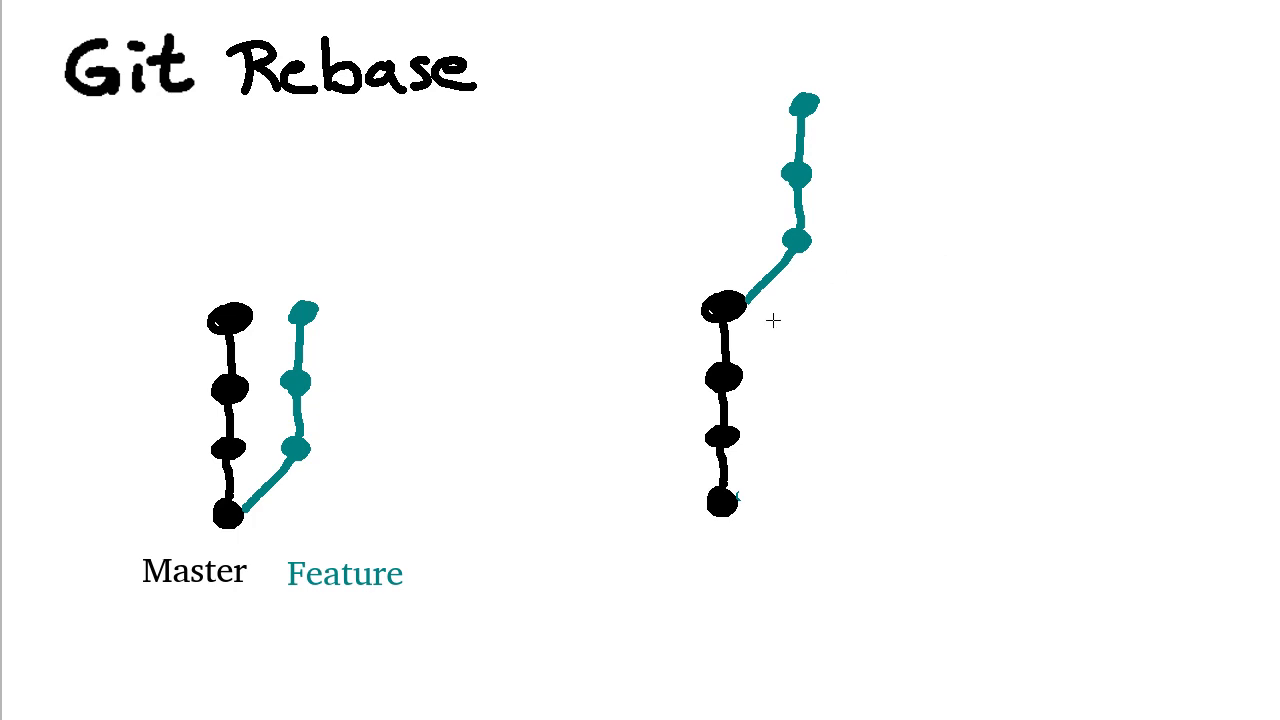
mouse_move(744, 304)
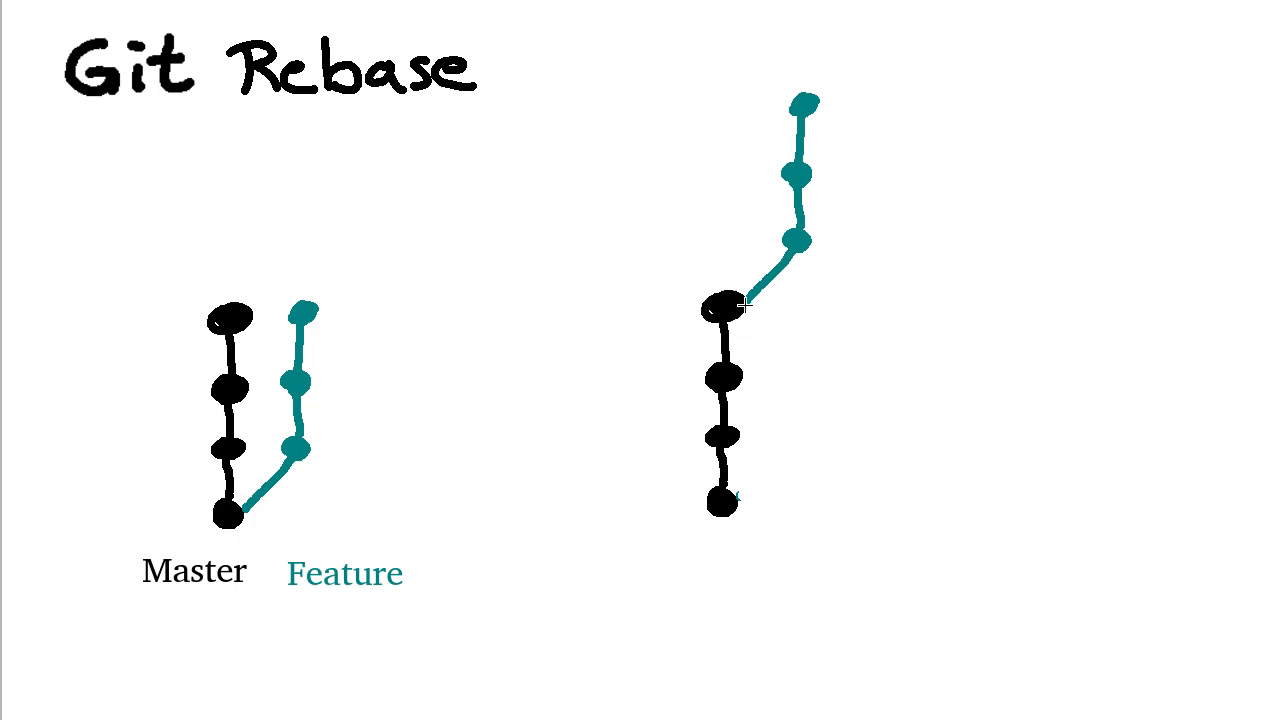
mouse_move(772, 336)
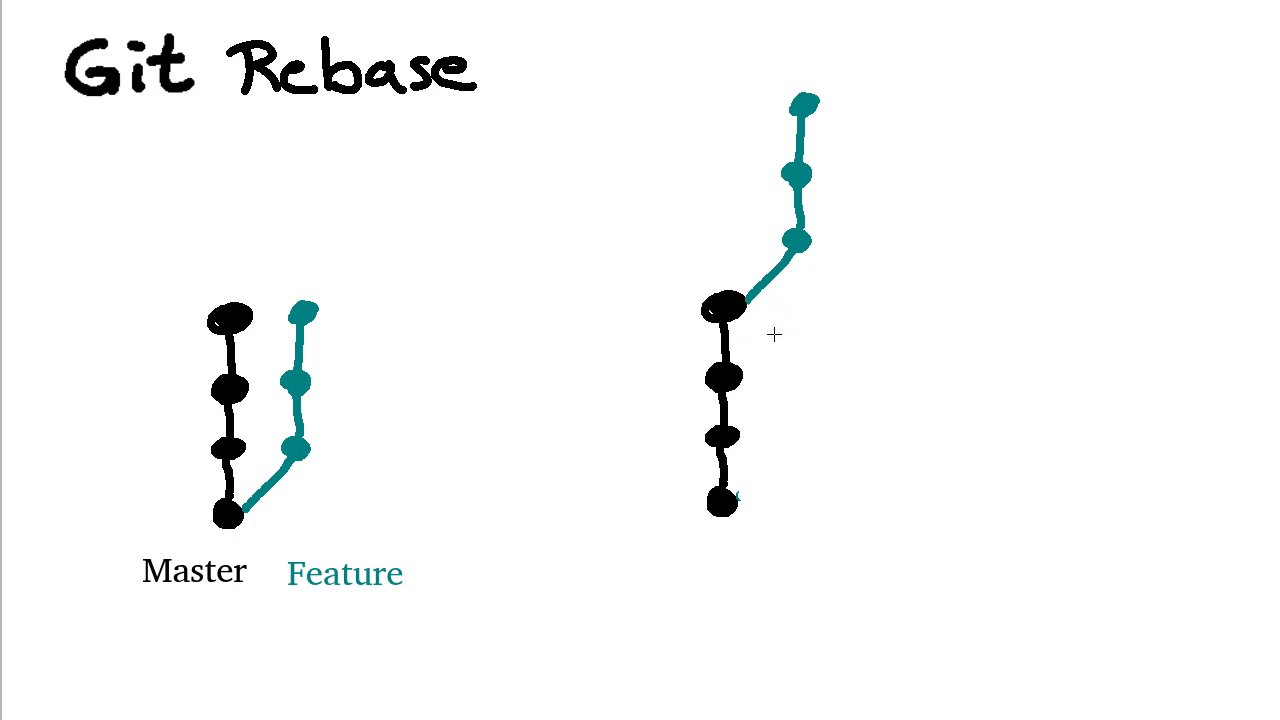
mouse_move(768, 428)
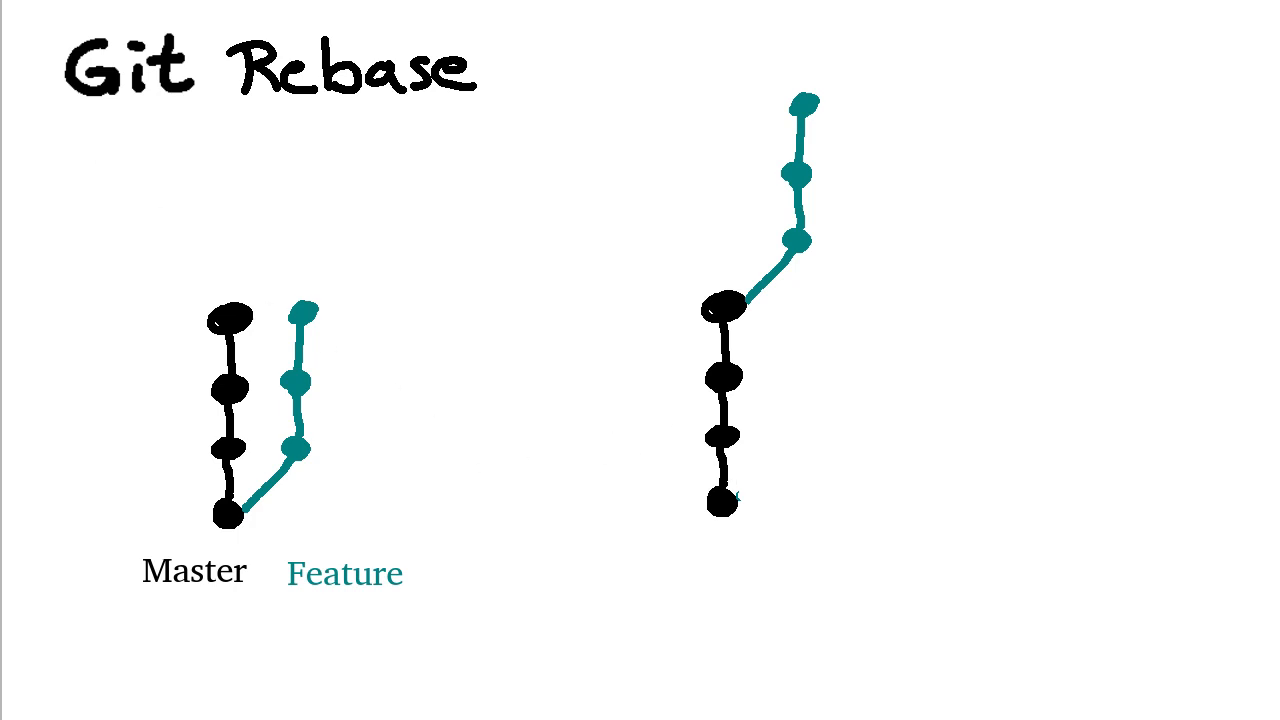
mouse_move(198, 226)
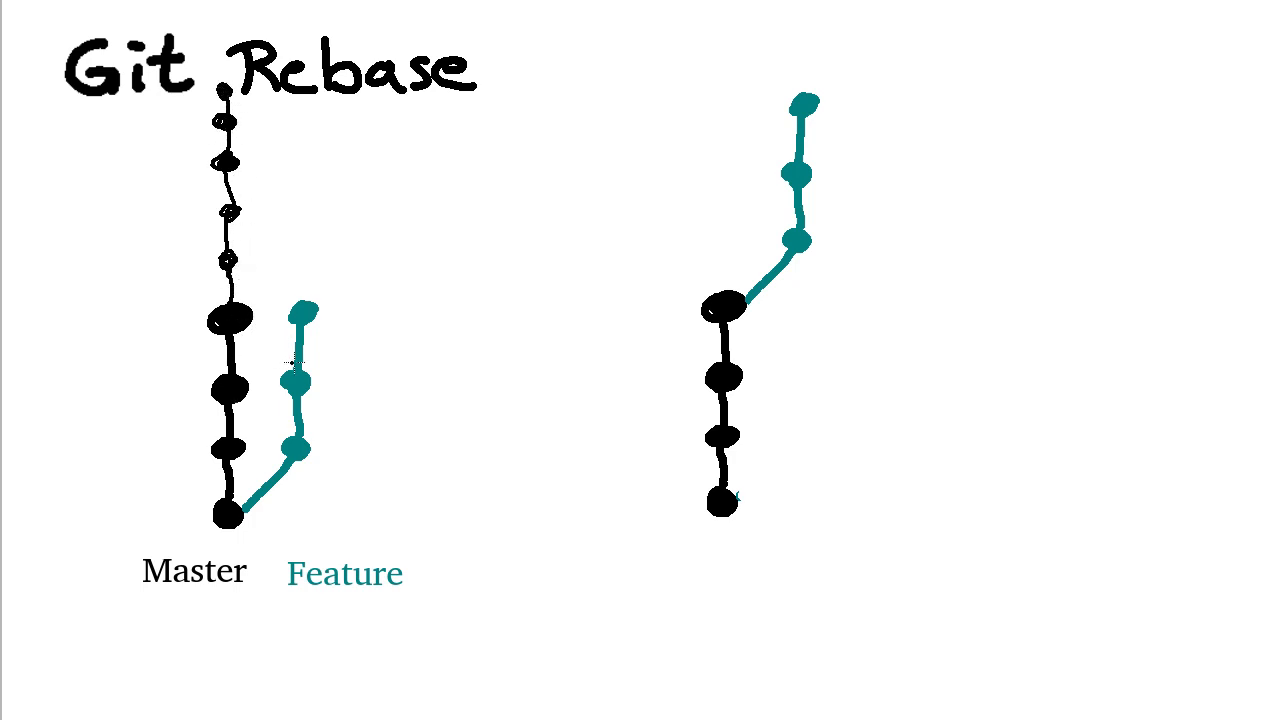
mouse_move(480, 420)
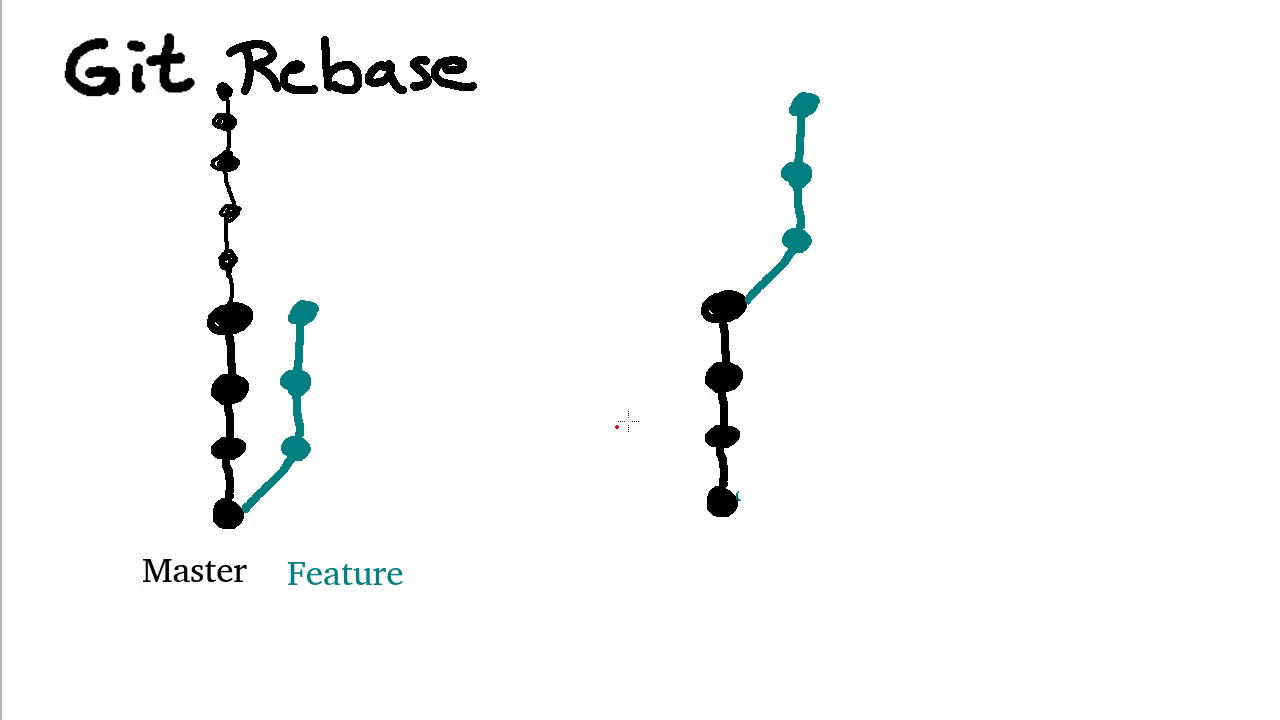
mouse_move(748, 338)
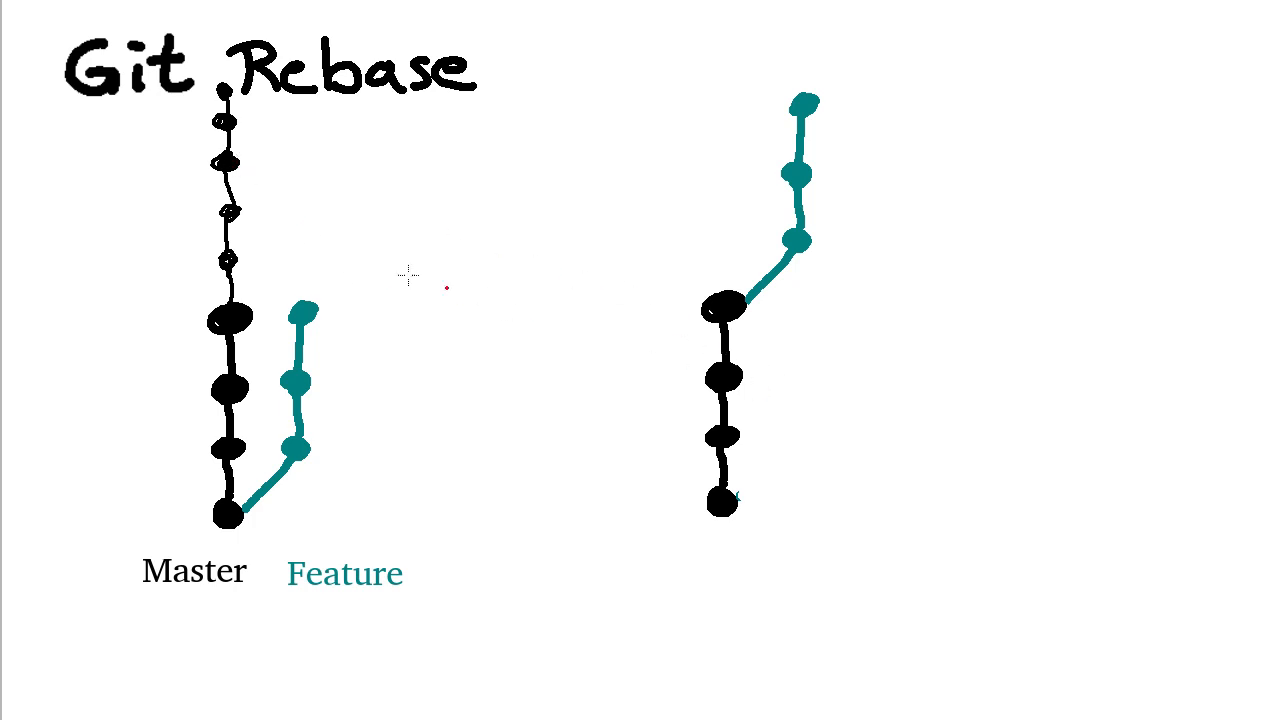
mouse_move(410, 276)
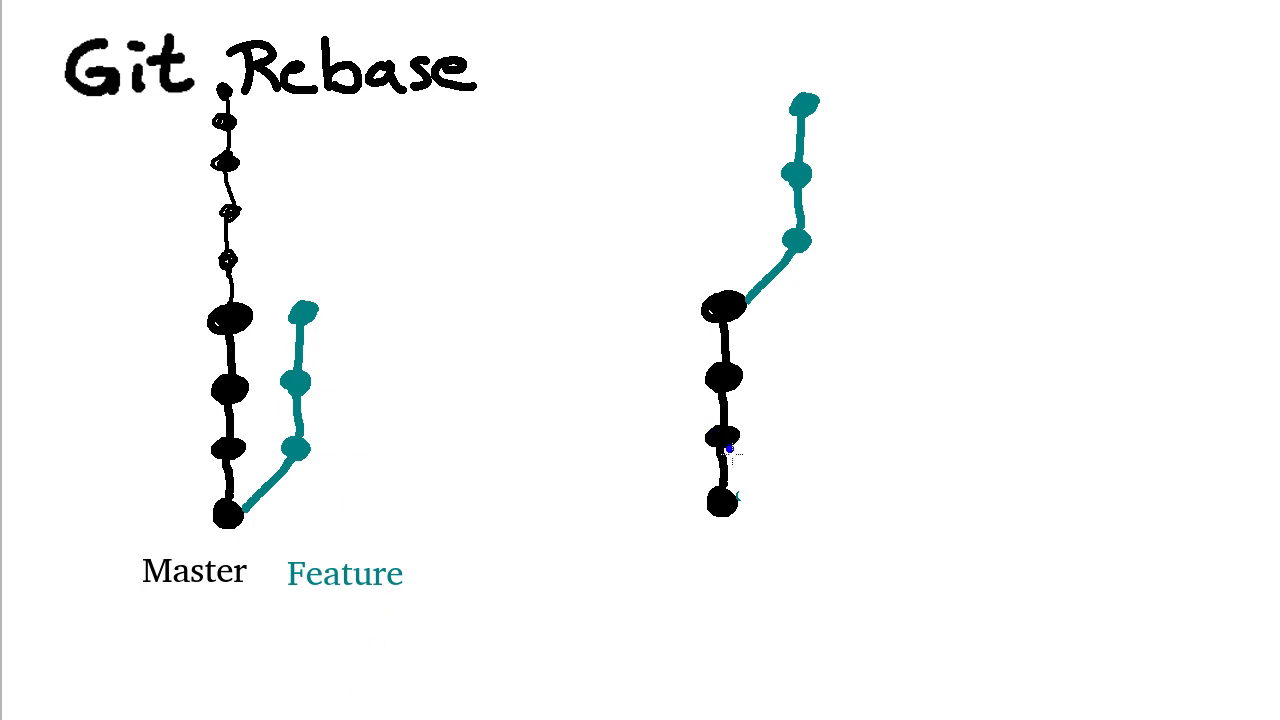
Draw the blue rebased feature branch off Master and label the branches 'feat' in red
left_click_drag(730, 510, 776, 470)
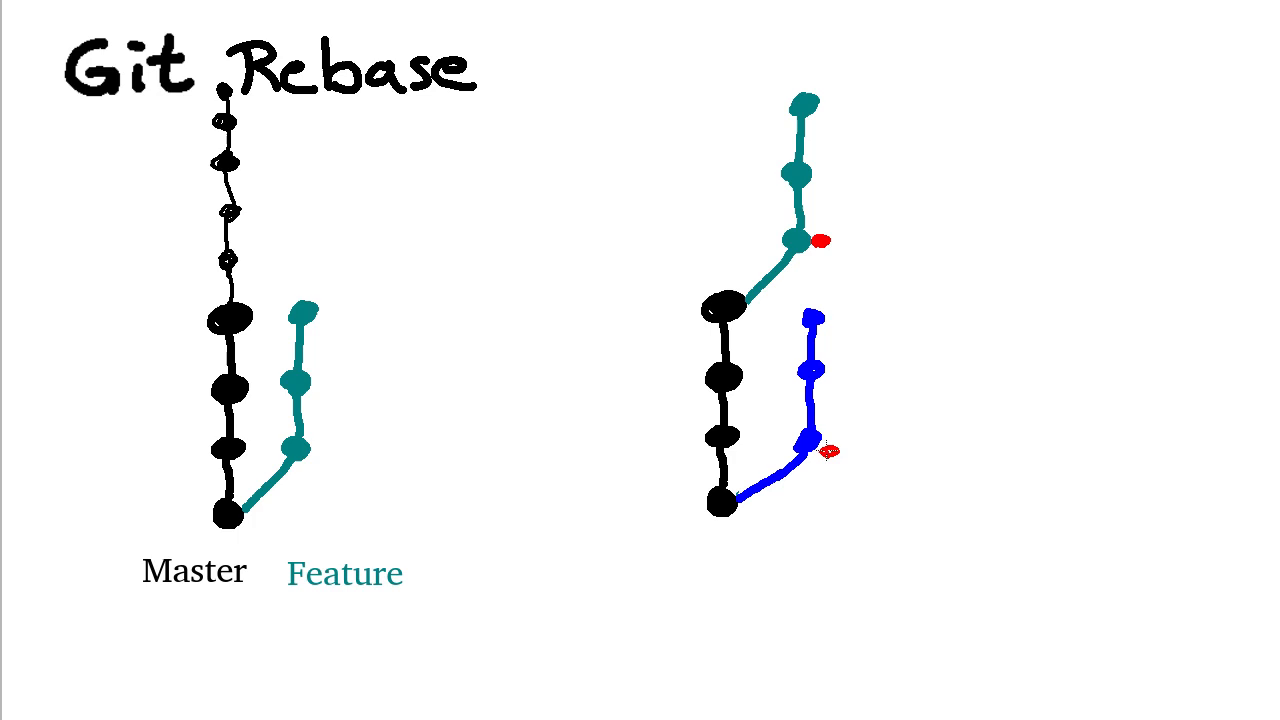
mouse_move(858, 398)
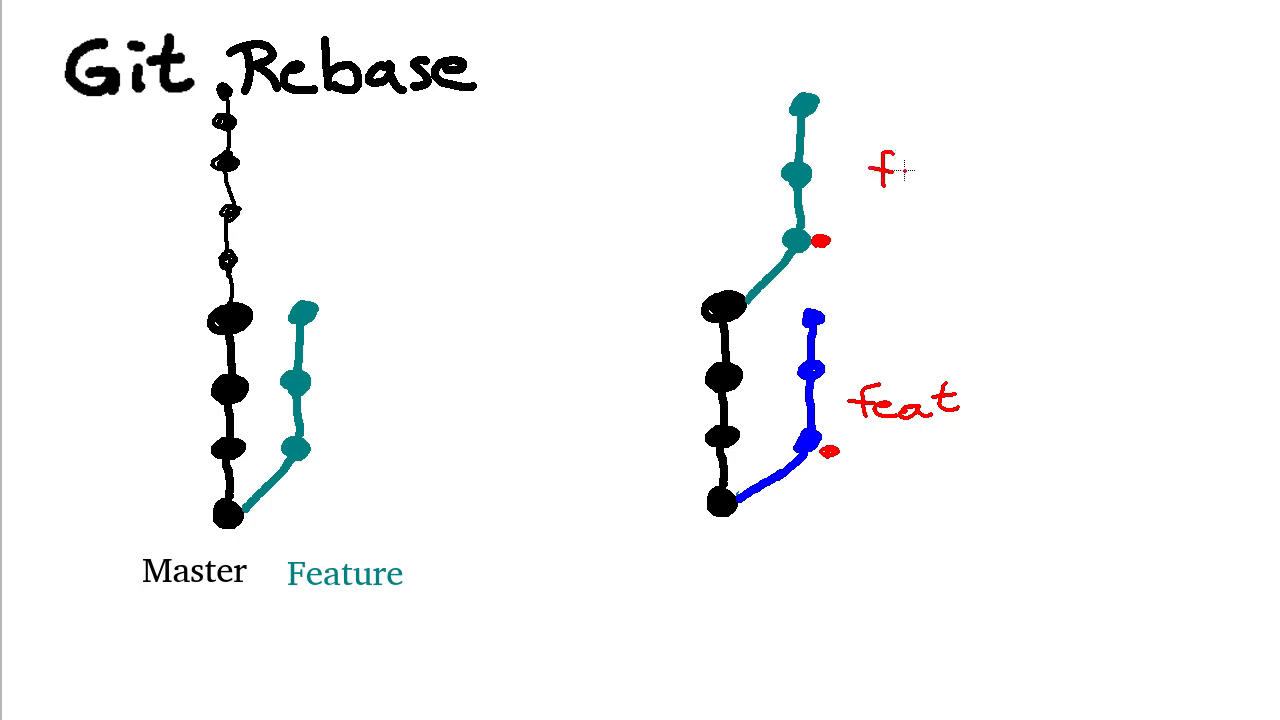
type("eat")
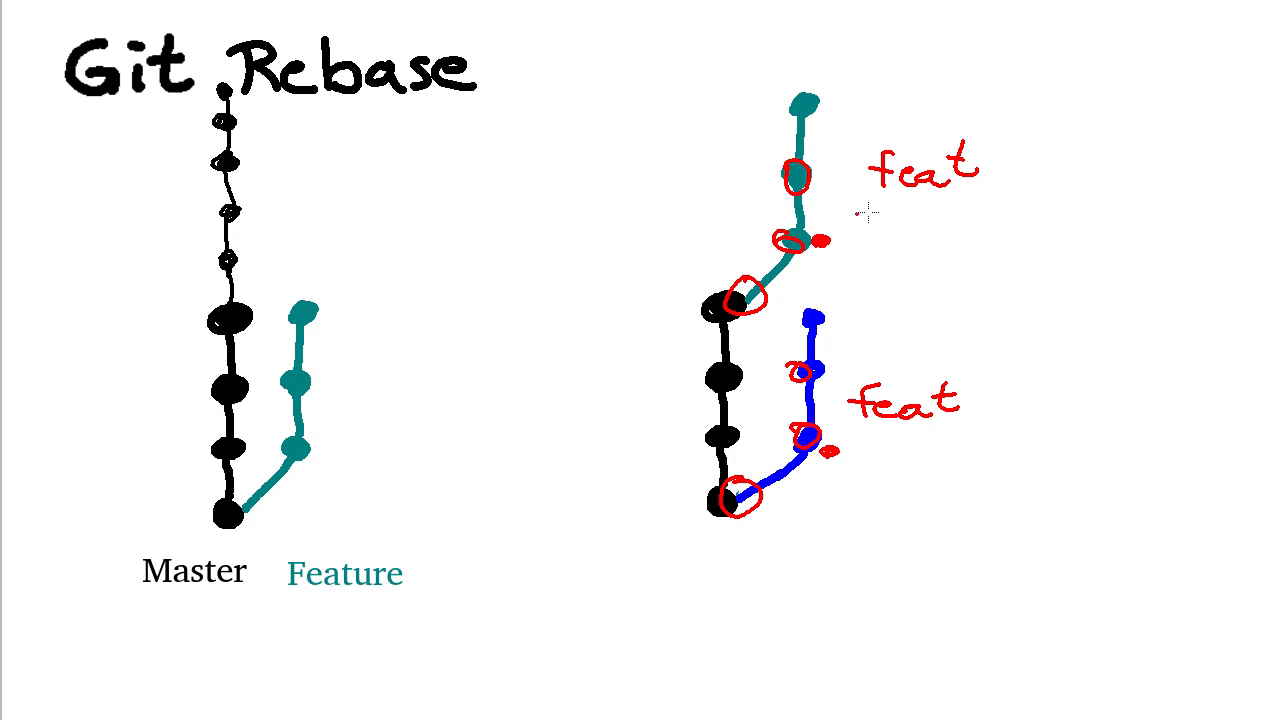
mouse_move(910, 236)
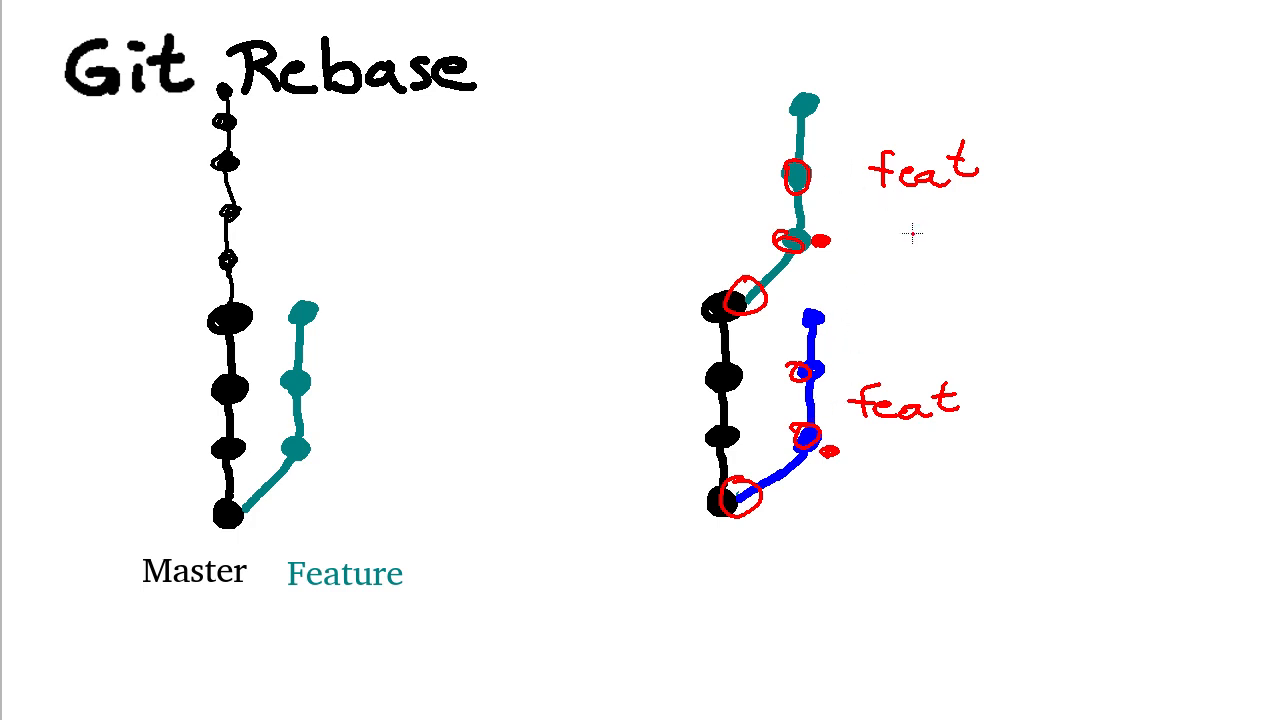
mouse_move(908, 228)
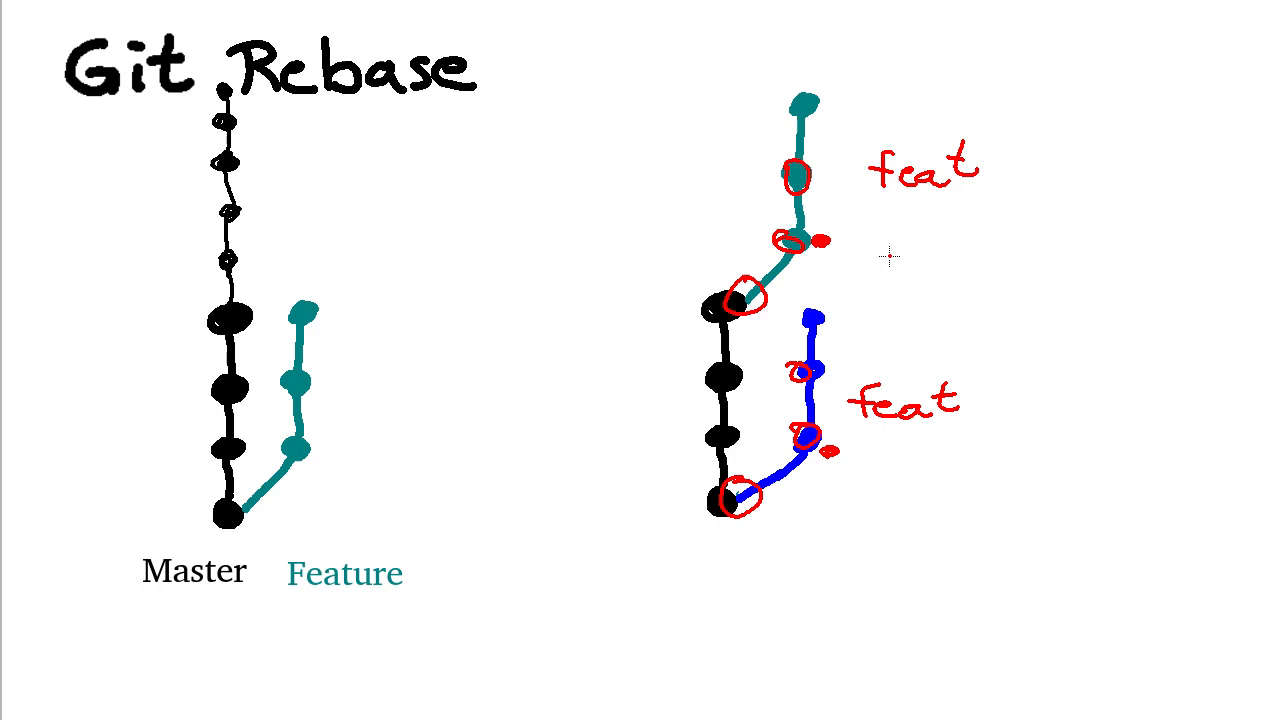
mouse_move(928, 322)
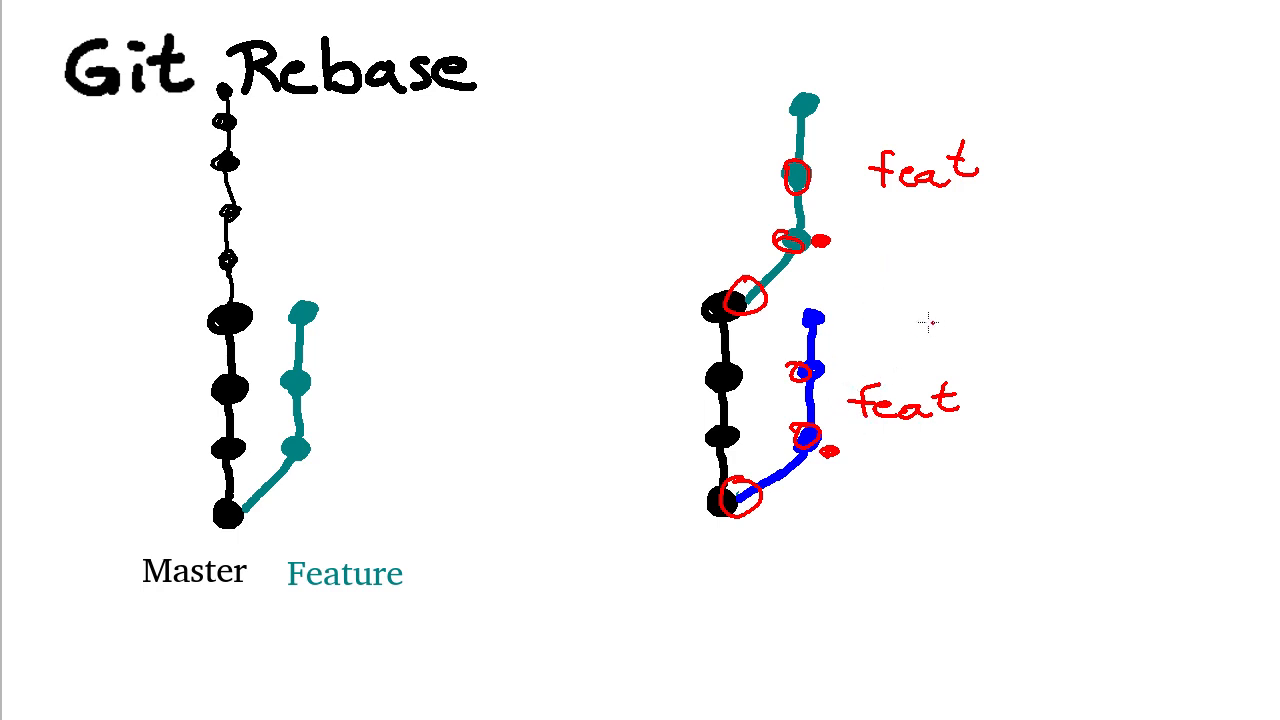
mouse_move(996, 148)
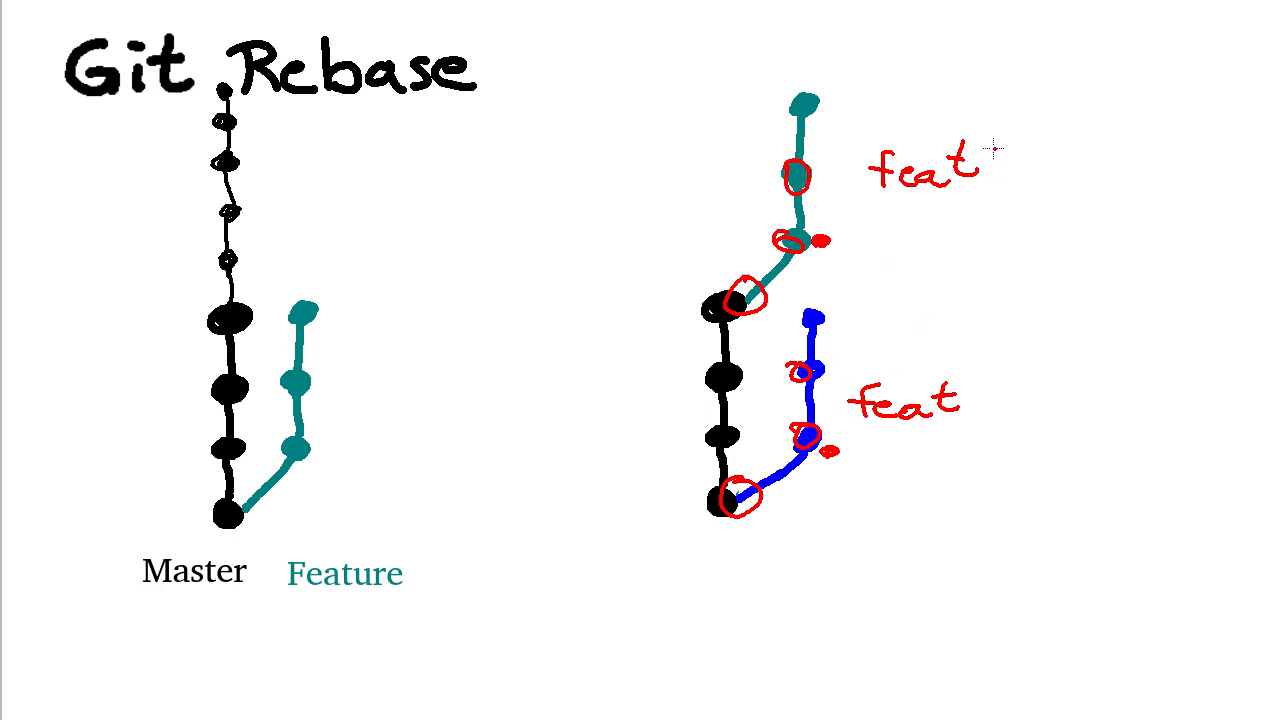
mouse_move(990, 150)
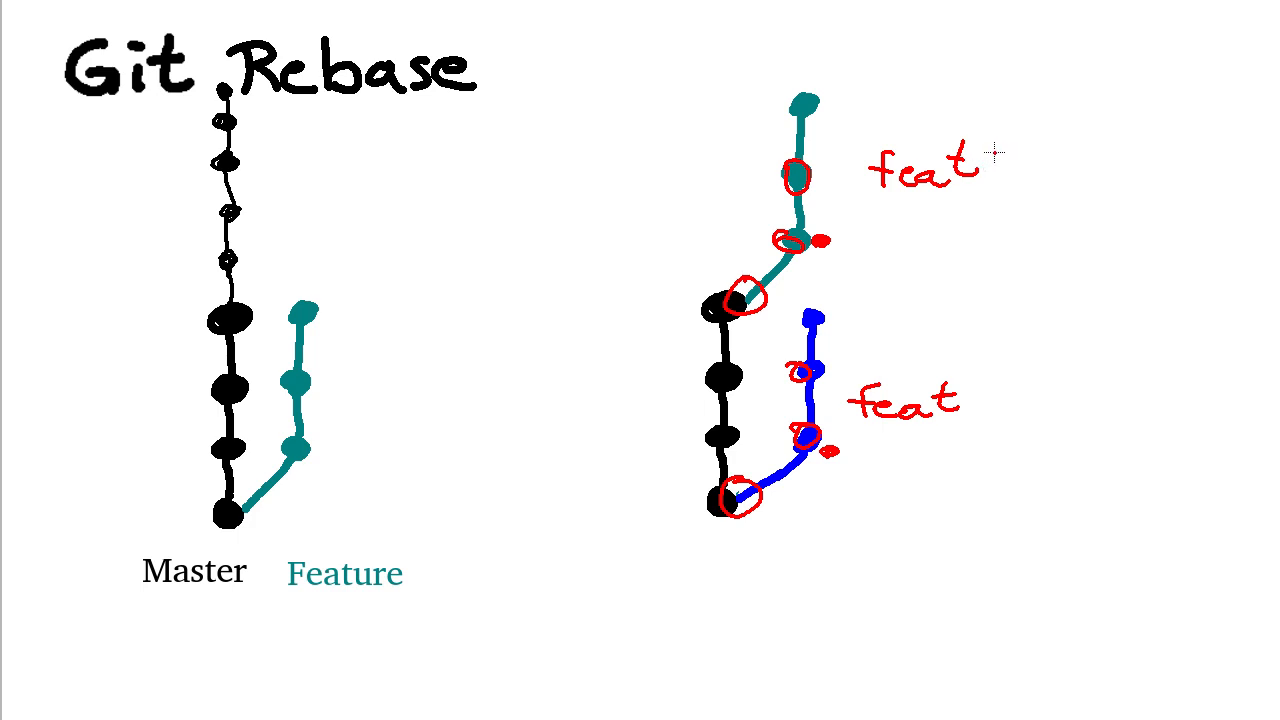
mouse_move(1000, 150)
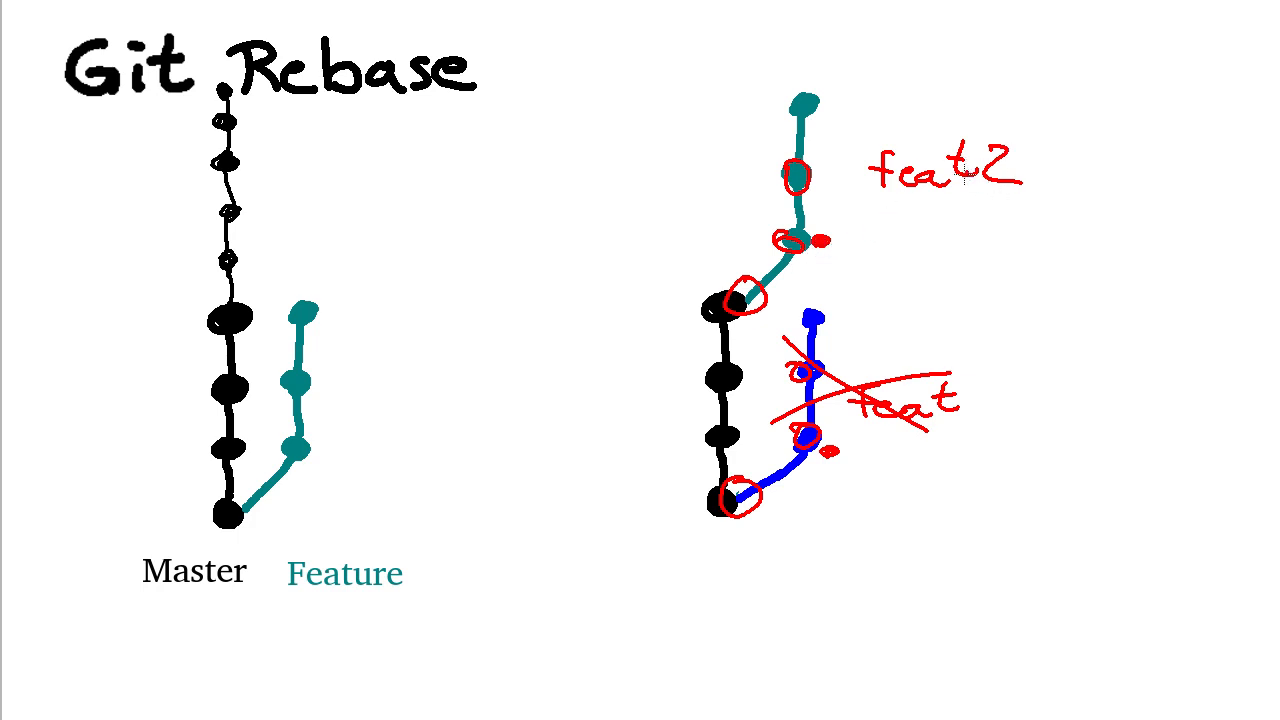
mouse_move(968, 224)
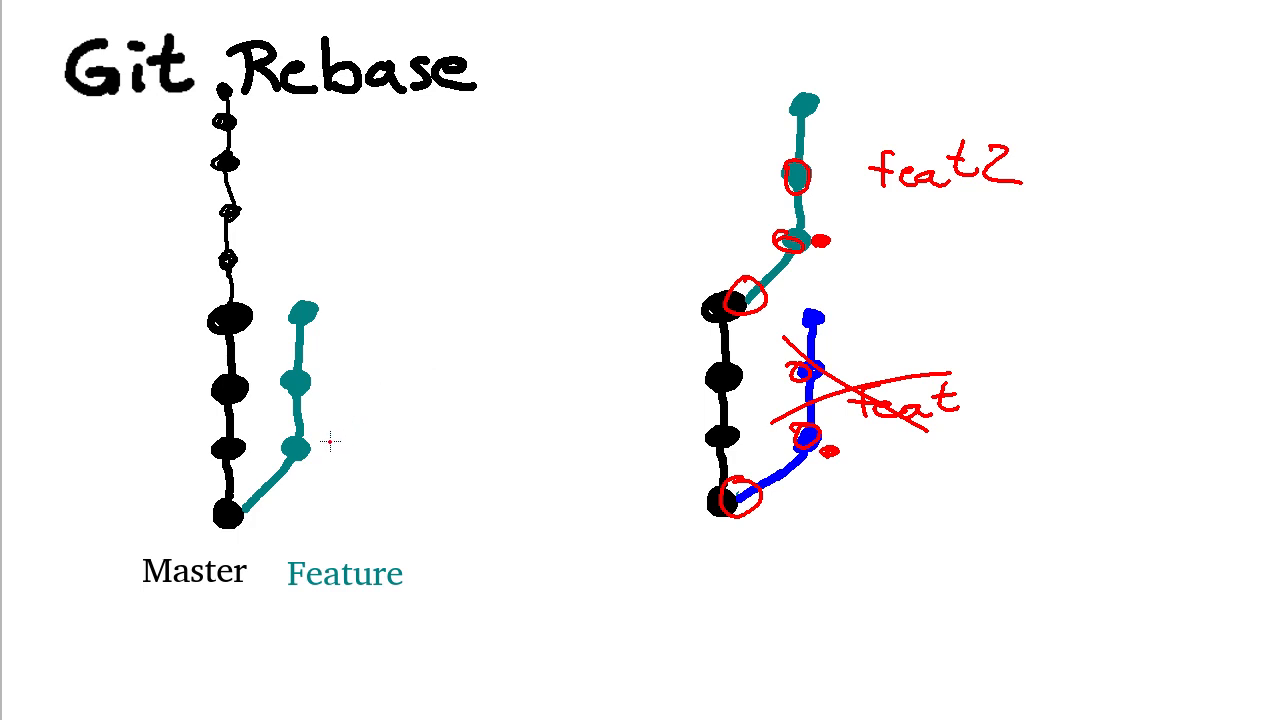
mouse_move(256, 440)
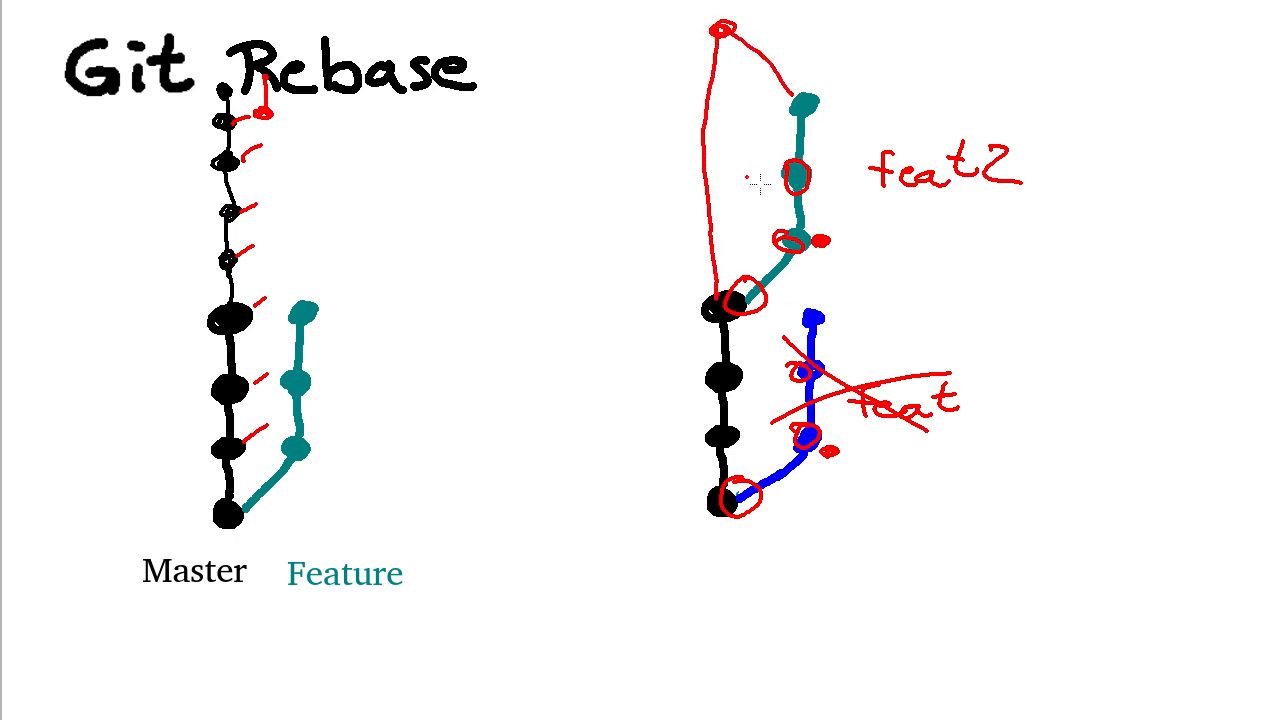
mouse_move(1084, 672)
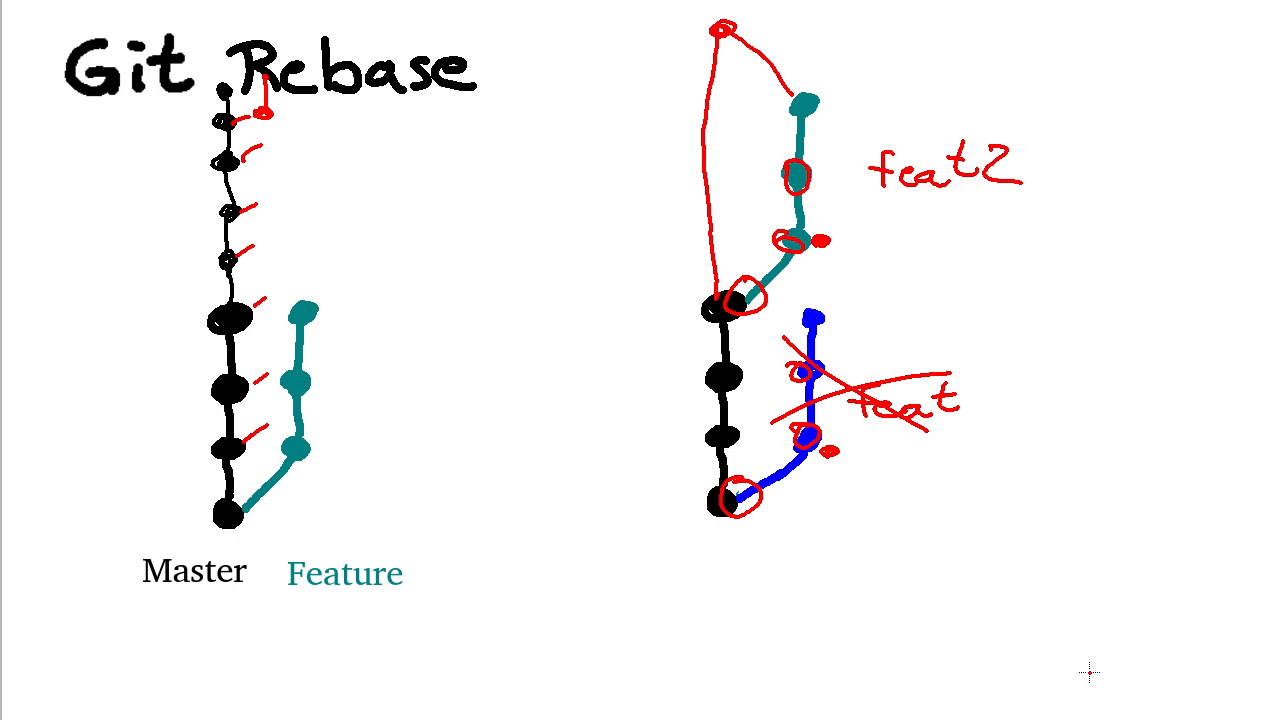
Scribble a red tangled merge tree at the lower right of the after diagram
left_click_drag(1072, 604, 1078, 680)
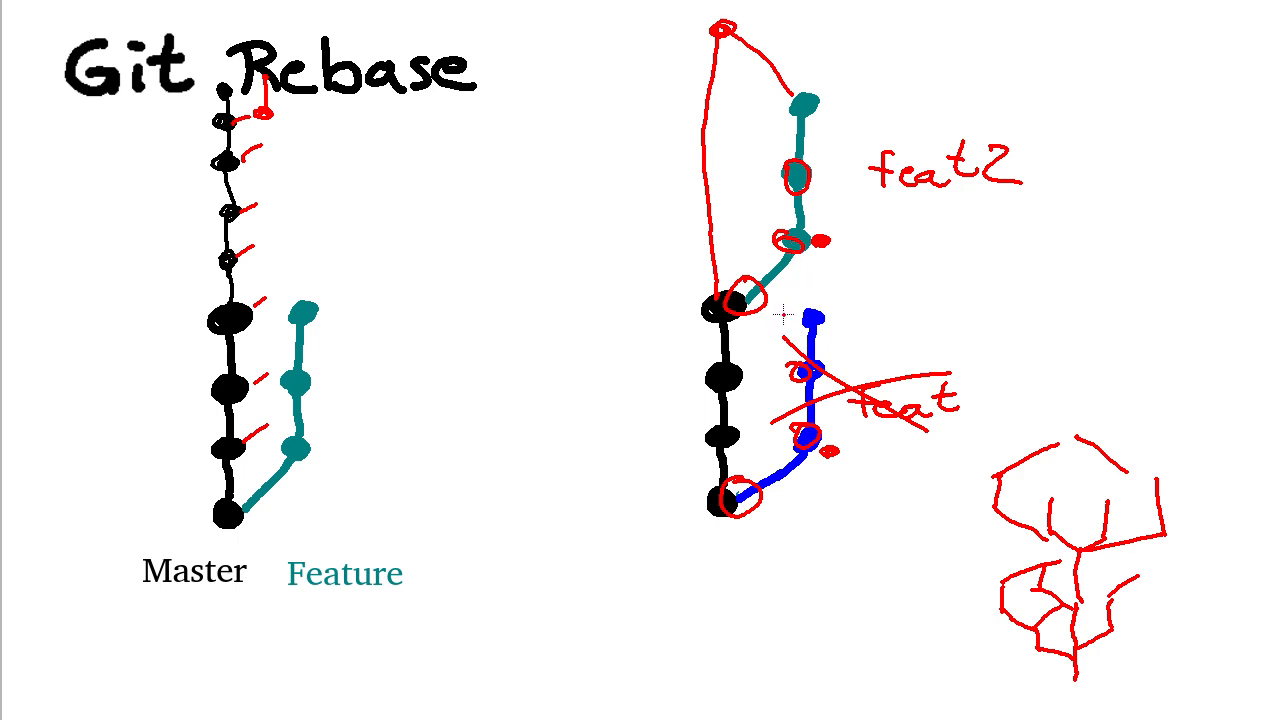
mouse_move(678, 536)
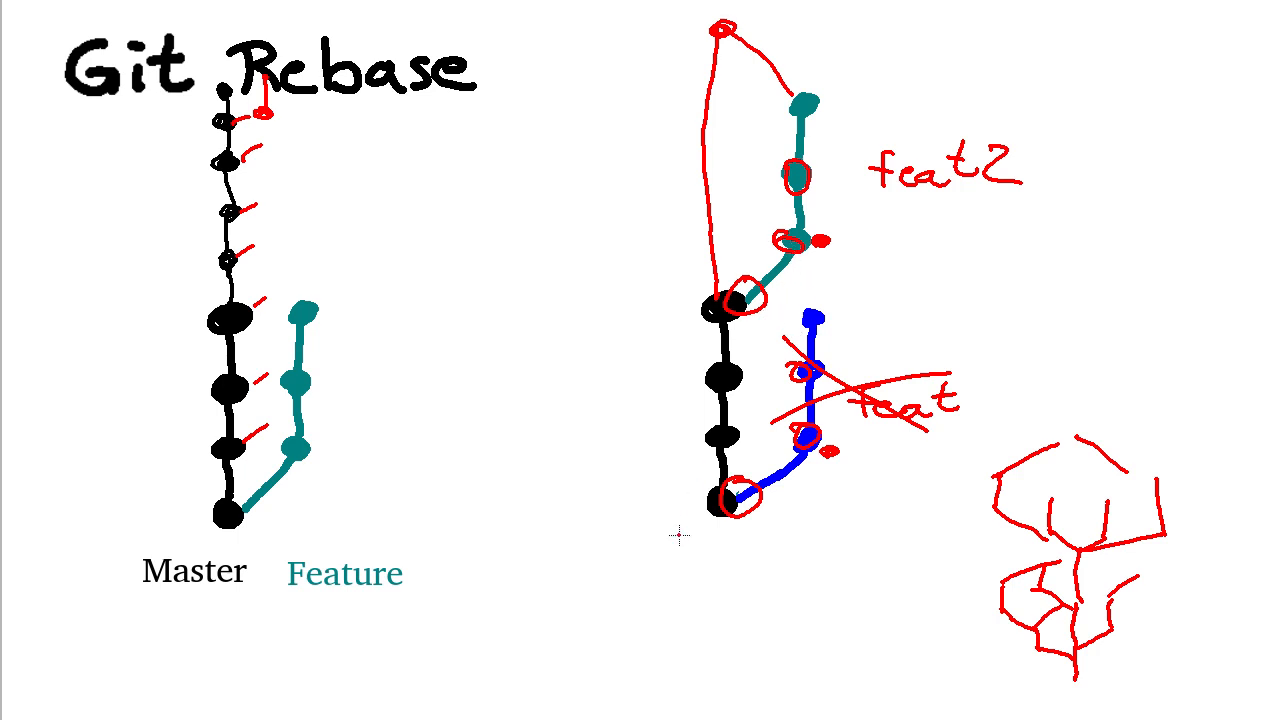